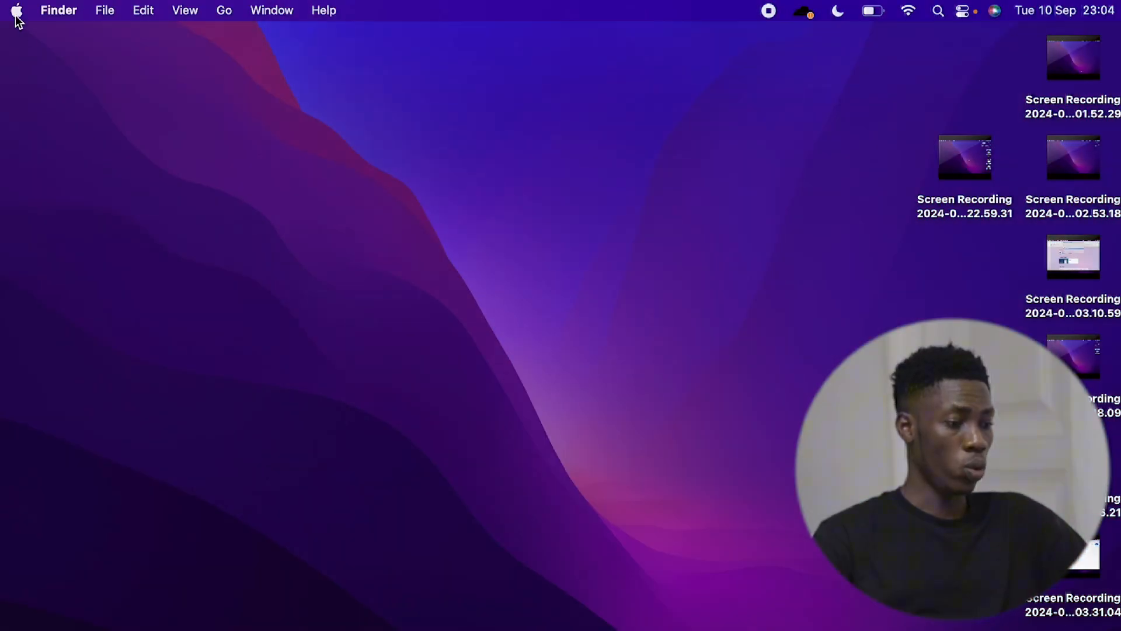
From the Apple menu's About This Mac, bring up the System Report hardware overview.
{"action": "left_click", "coordinate": [17, 10]}
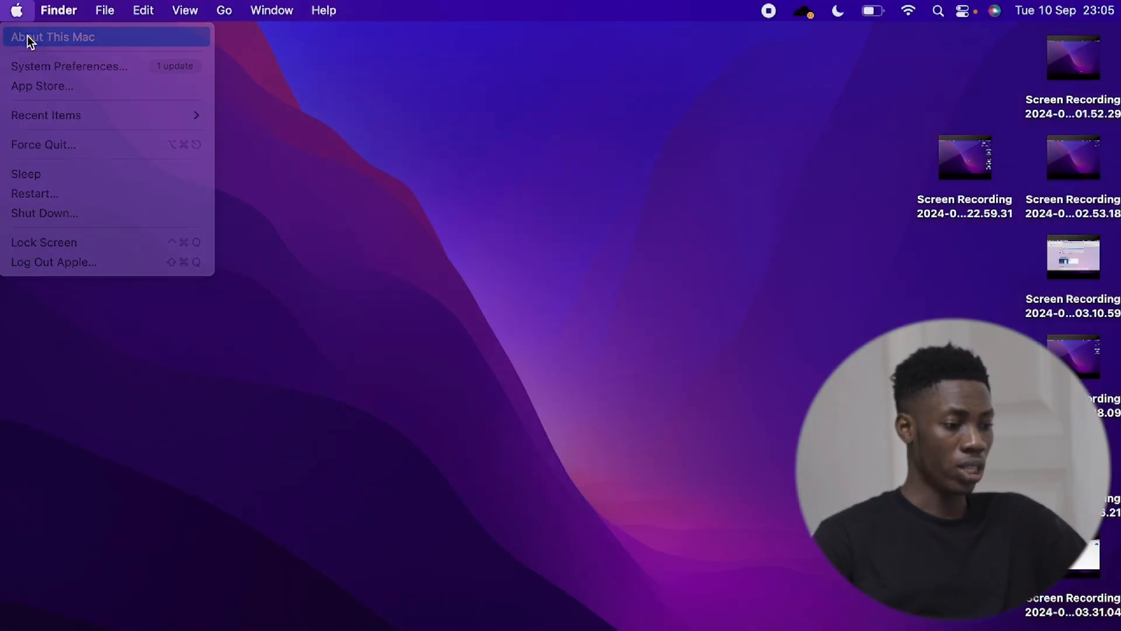
{"action": "left_click", "coordinate": [52, 36]}
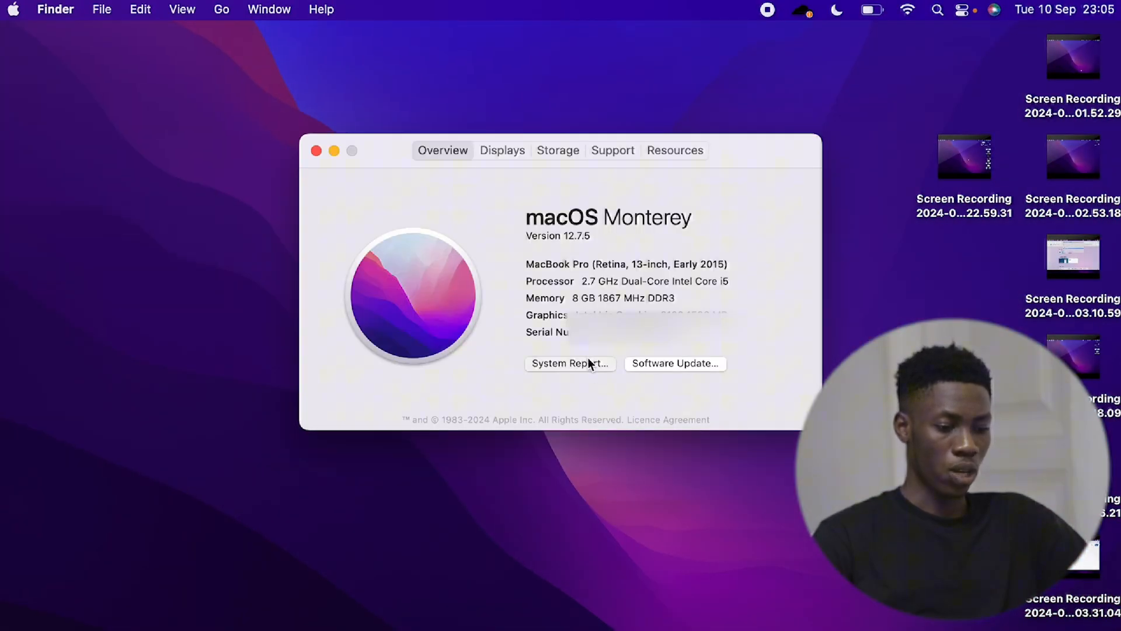
{"action": "left_click", "coordinate": [569, 363]}
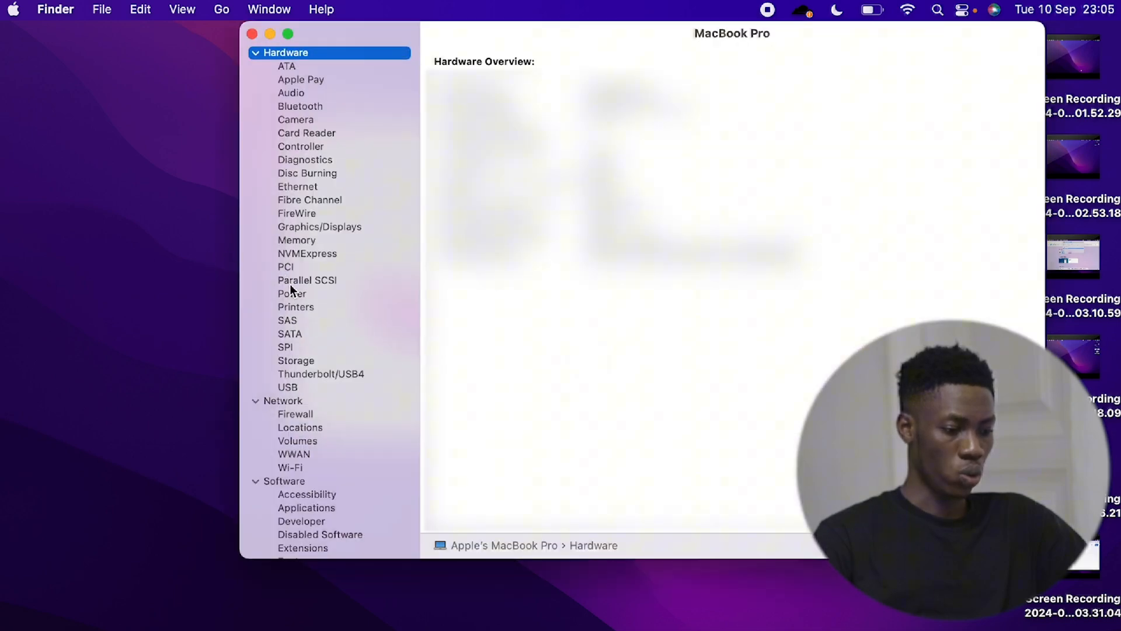
Show the Power section with battery health: cycle count 688, condition Normal.
{"action": "left_click", "coordinate": [292, 293]}
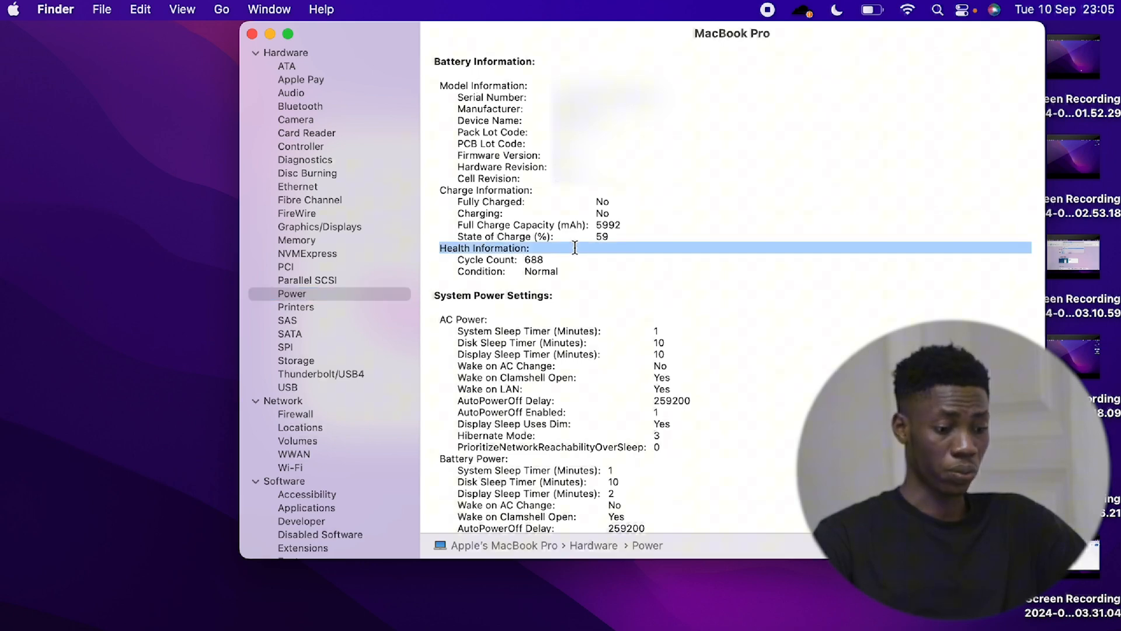
{"action": "mouse_move", "coordinate": [499, 261]}
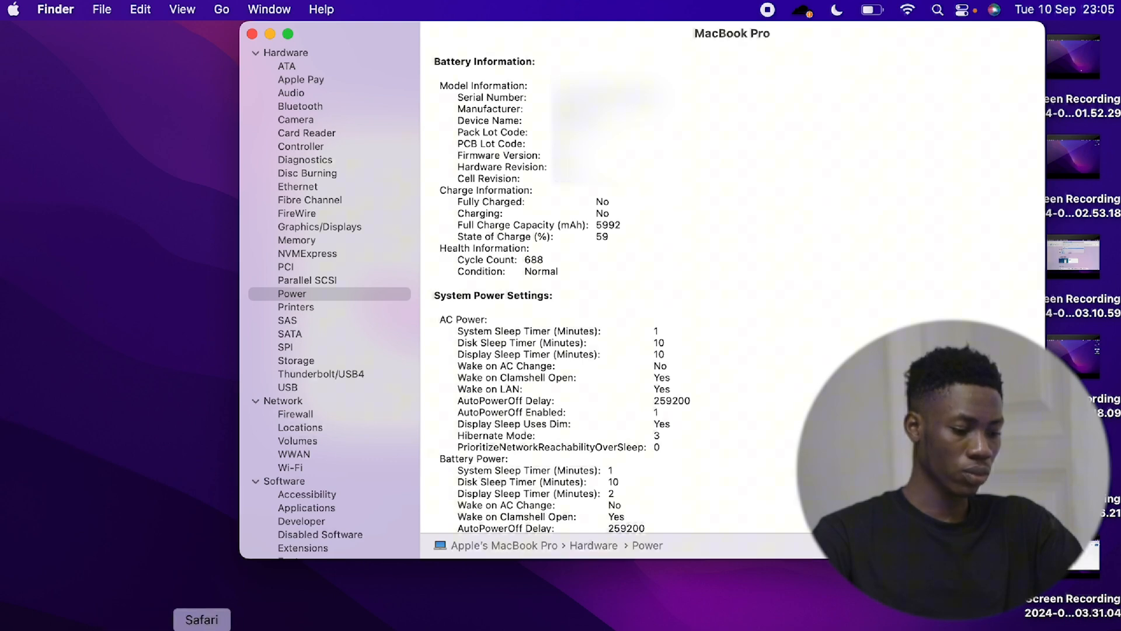
Run a Google search for 'coconut battery' from Safari's address bar.
{"action": "left_click", "coordinate": [201, 619]}
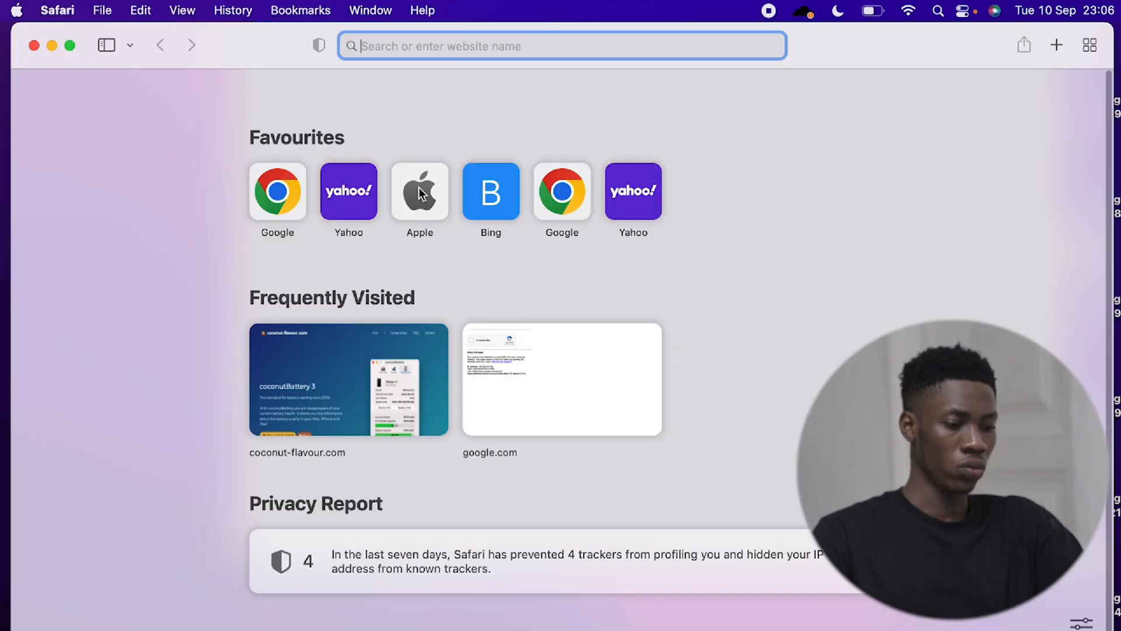
{"action": "type", "text": "coconut-flavour.com"}
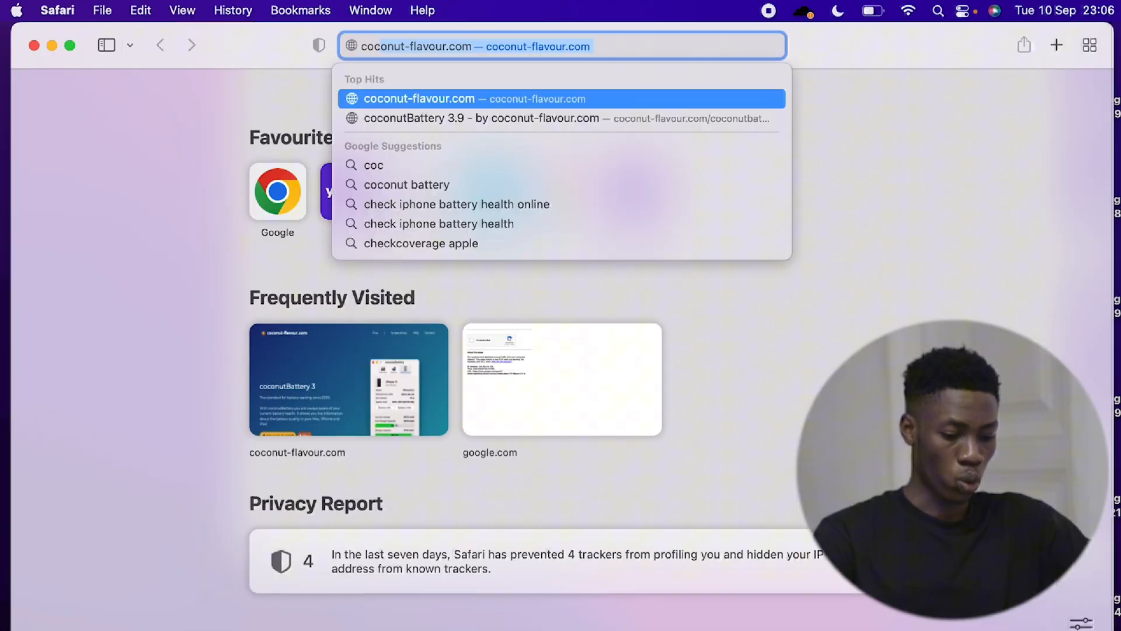
{"action": "left_click", "coordinate": [407, 184]}
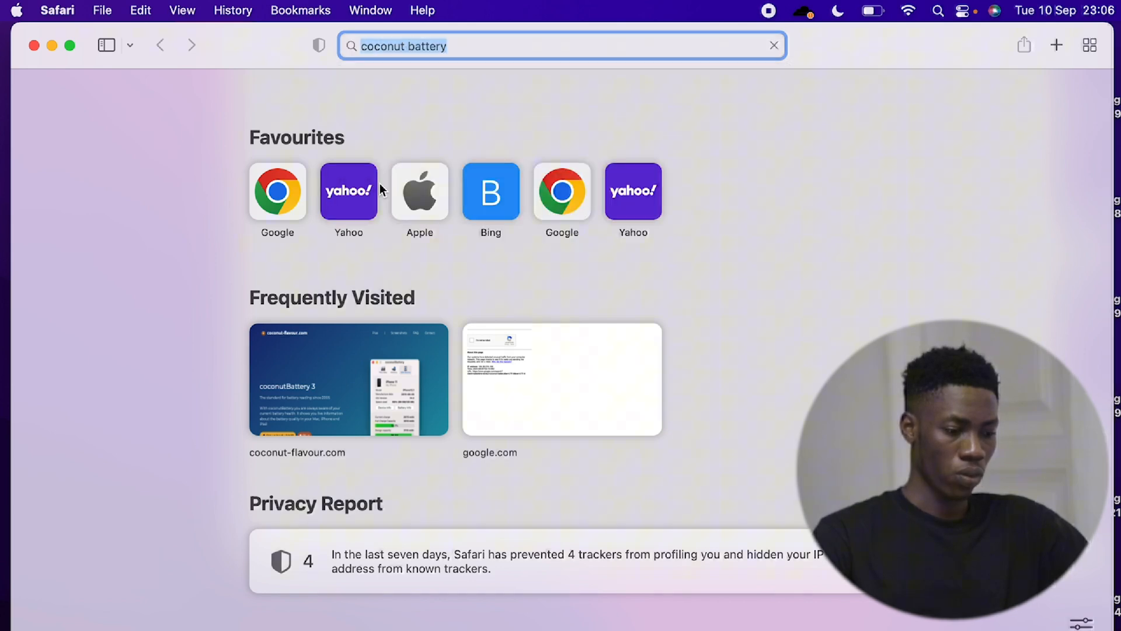
{"action": "key", "text": "Return"}
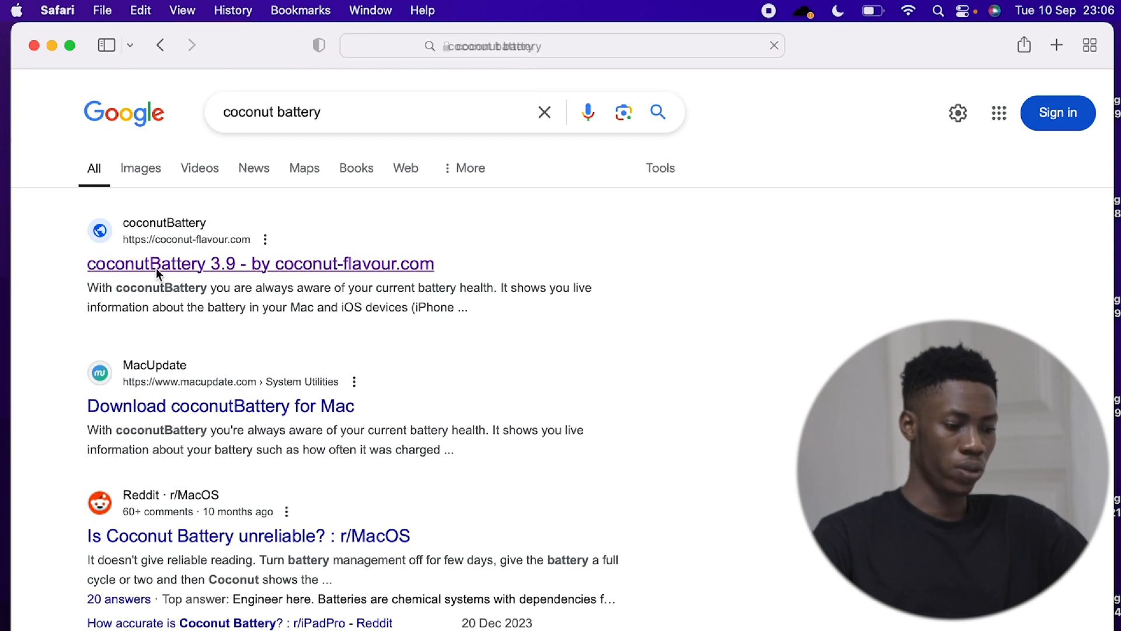
Load the coconutBattery 3.9 result on coconut-flavour.com.
{"action": "left_click", "coordinate": [269, 264]}
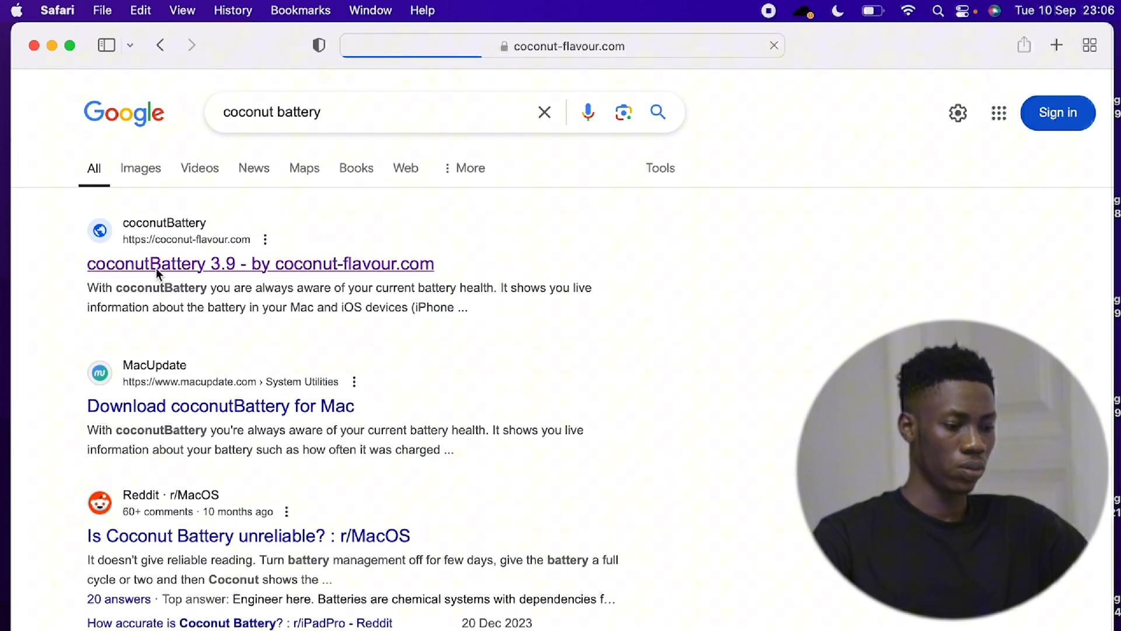
{"action": "left_click", "coordinate": [260, 264]}
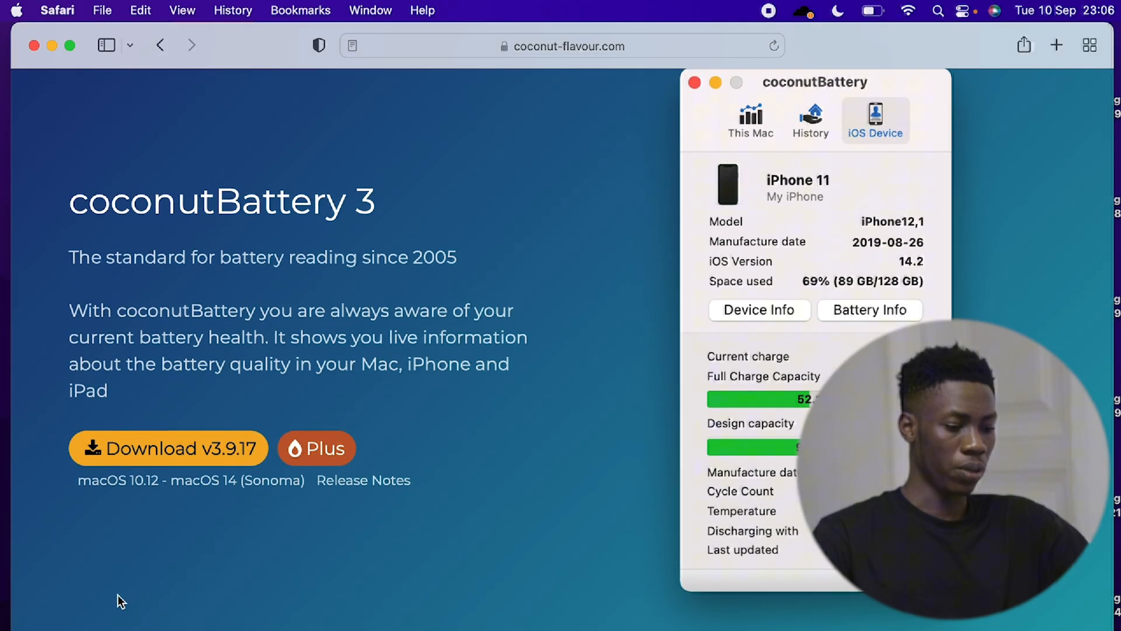
{"action": "left_click", "coordinate": [120, 600]}
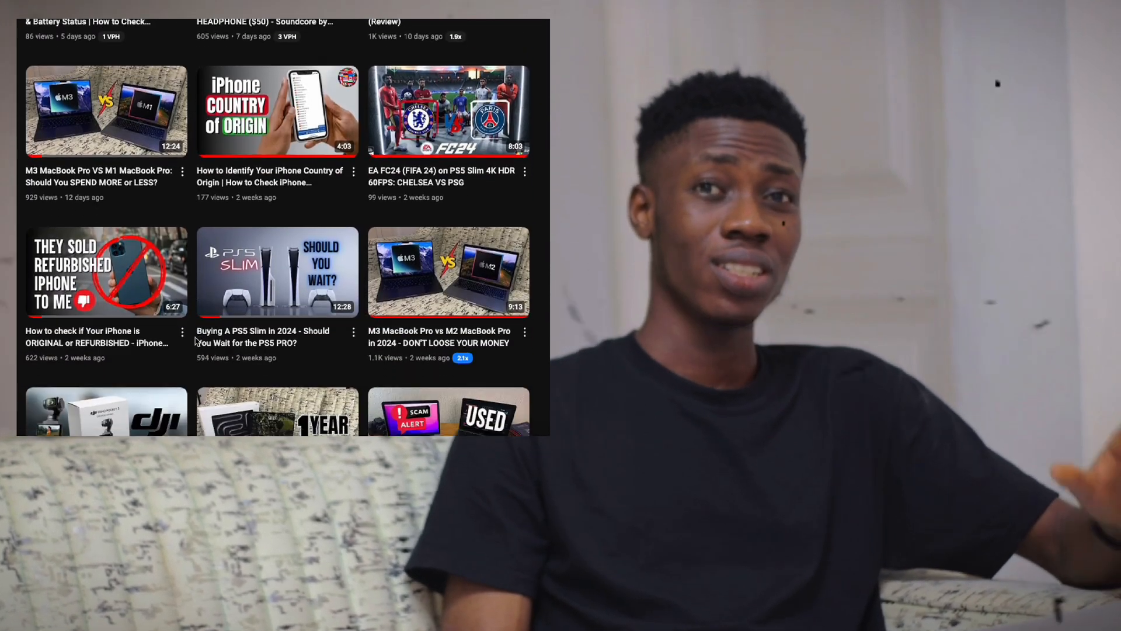
{"action": "scroll", "scroll_direction": "down", "scroll_amount": 3}
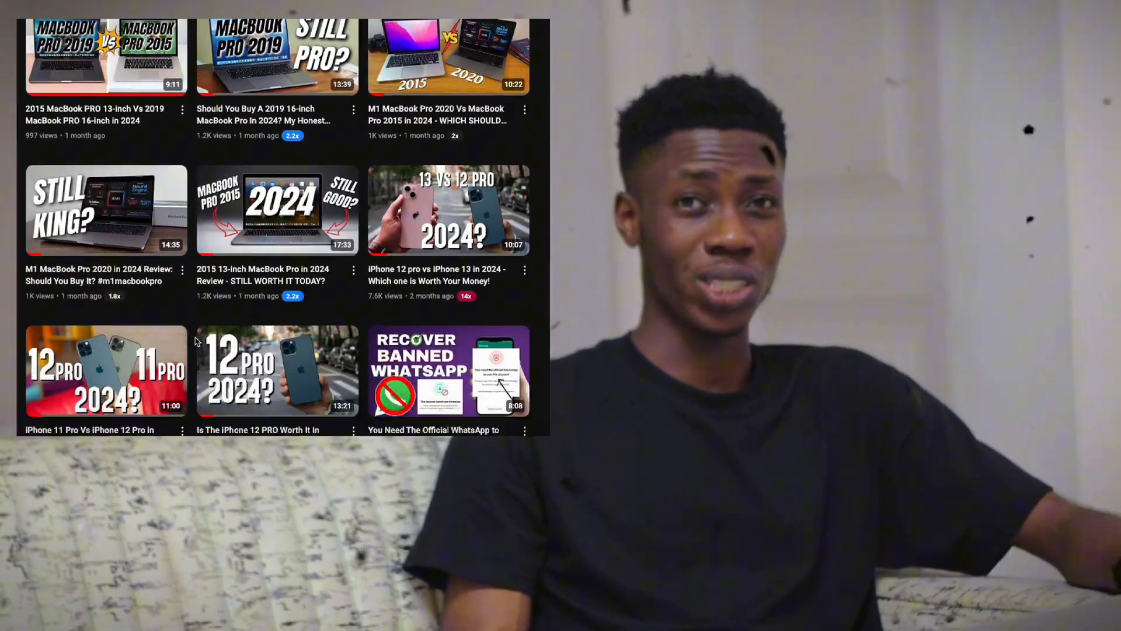
{"action": "scroll", "scroll_direction": "down", "scroll_amount": 3}
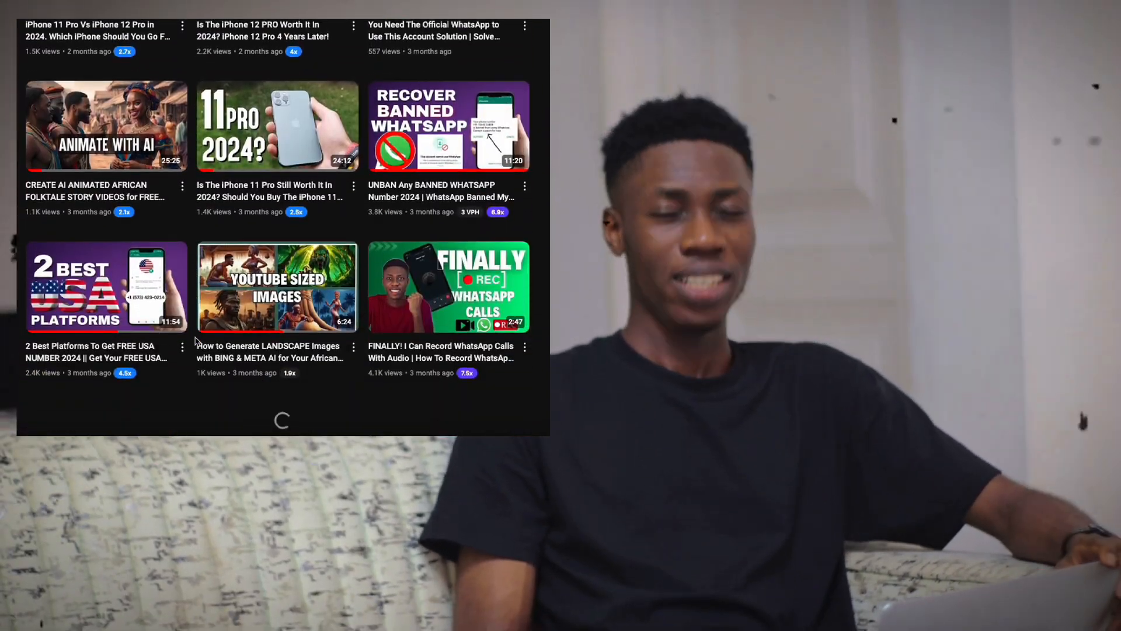